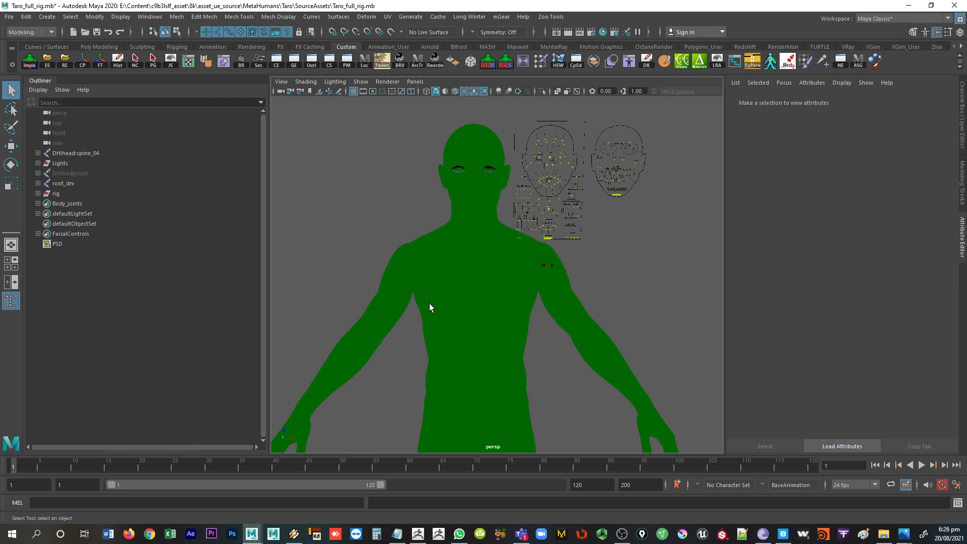
pyautogui.moveTo(593, 250)
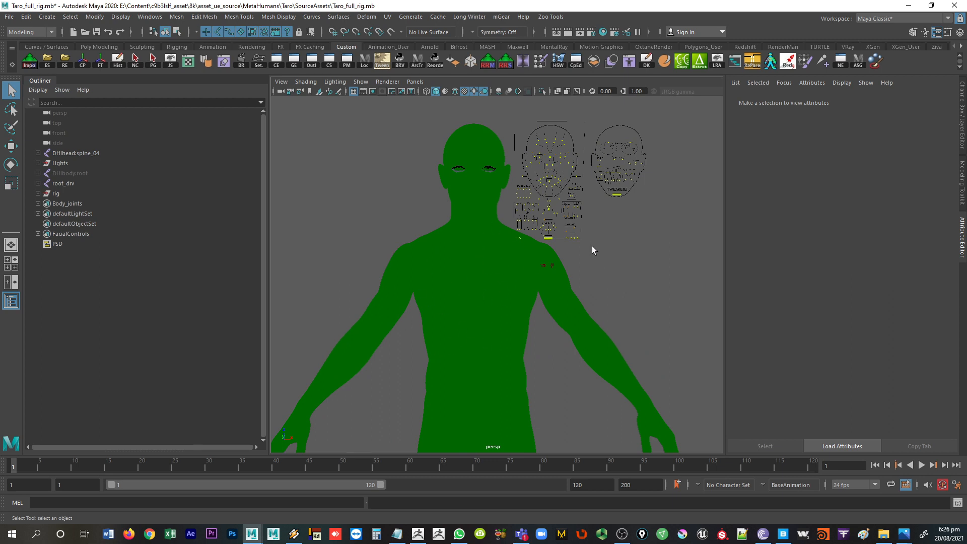
pyautogui.moveTo(491, 193)
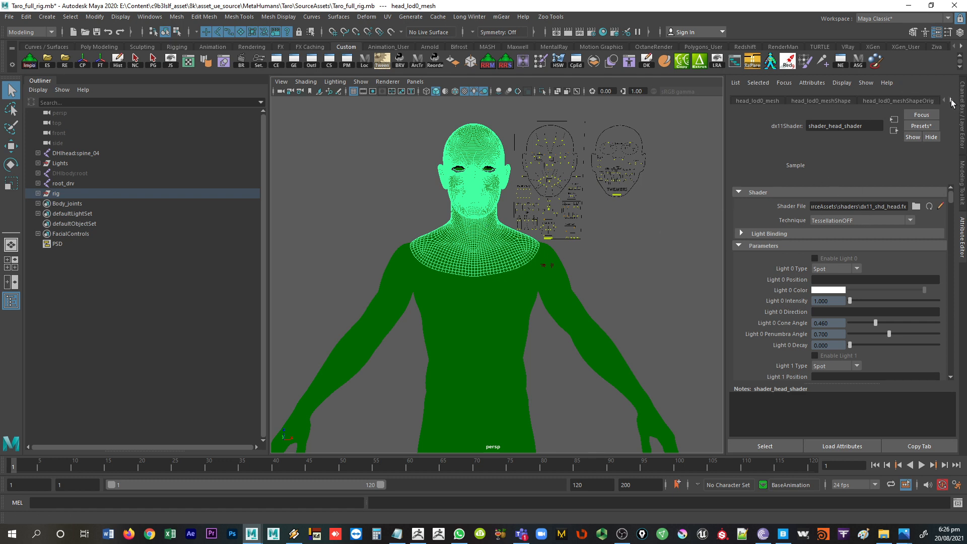
pyautogui.moveTo(952, 102)
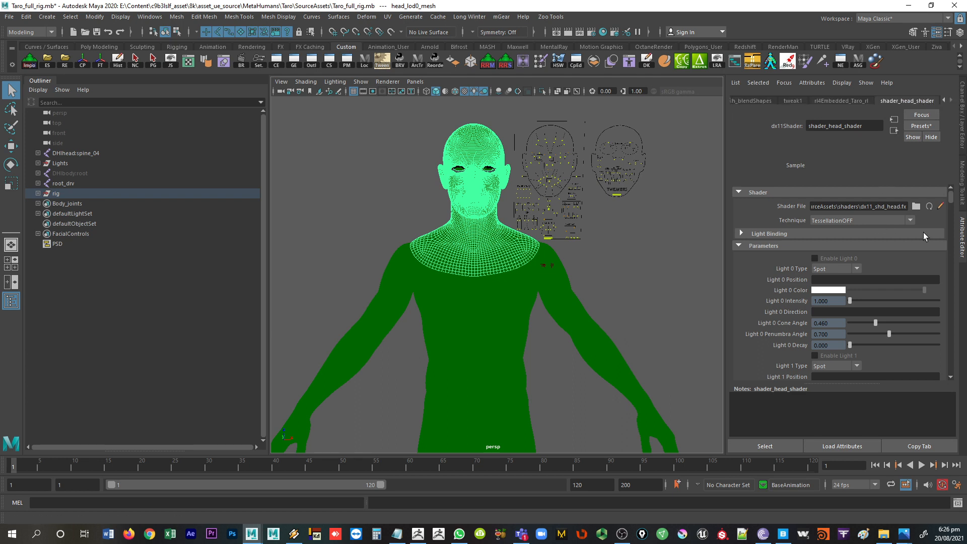
pyautogui.moveTo(910, 210)
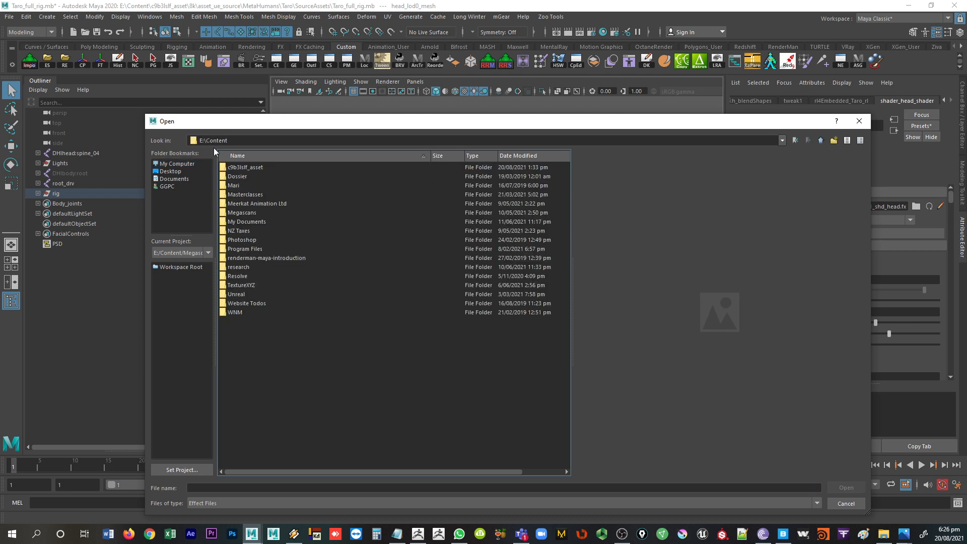
# Browse c9b3lslf_asset/8k/MetaHumans/Common/SourceAssets/shaders and choose dx11_shd_head.fx.
pyautogui.click(245, 167)
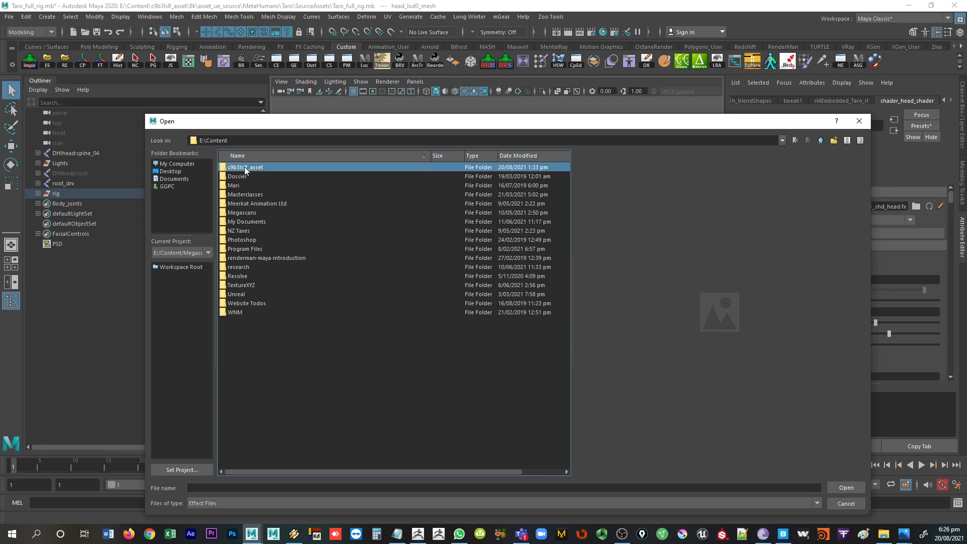
pyautogui.doubleClick(246, 167)
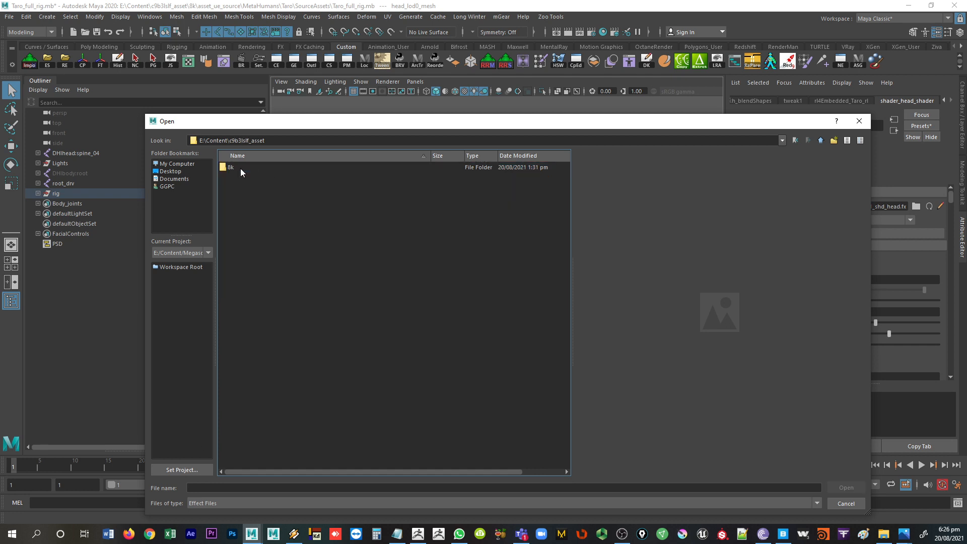
pyautogui.doubleClick(230, 167)
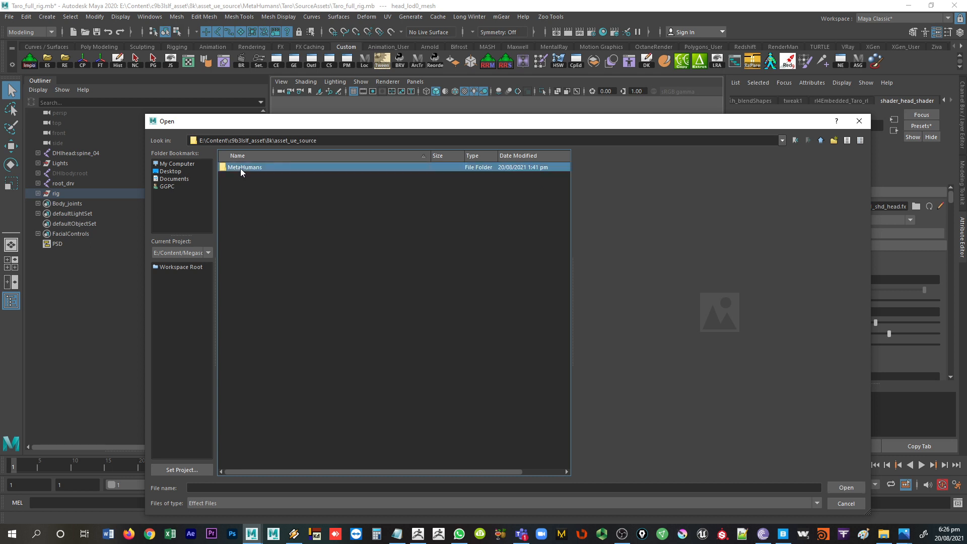
pyautogui.doubleClick(245, 168)
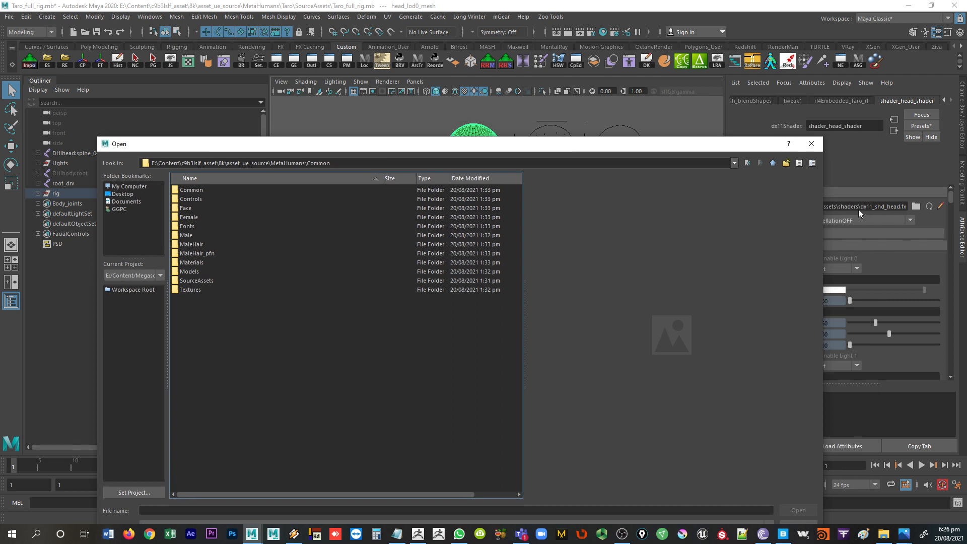
pyautogui.moveTo(215, 289)
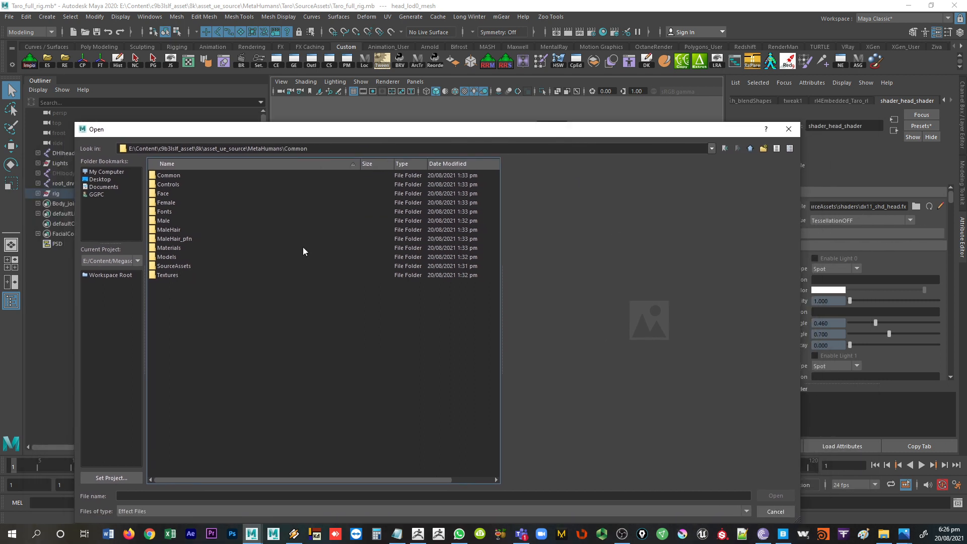
pyautogui.doubleClick(175, 266)
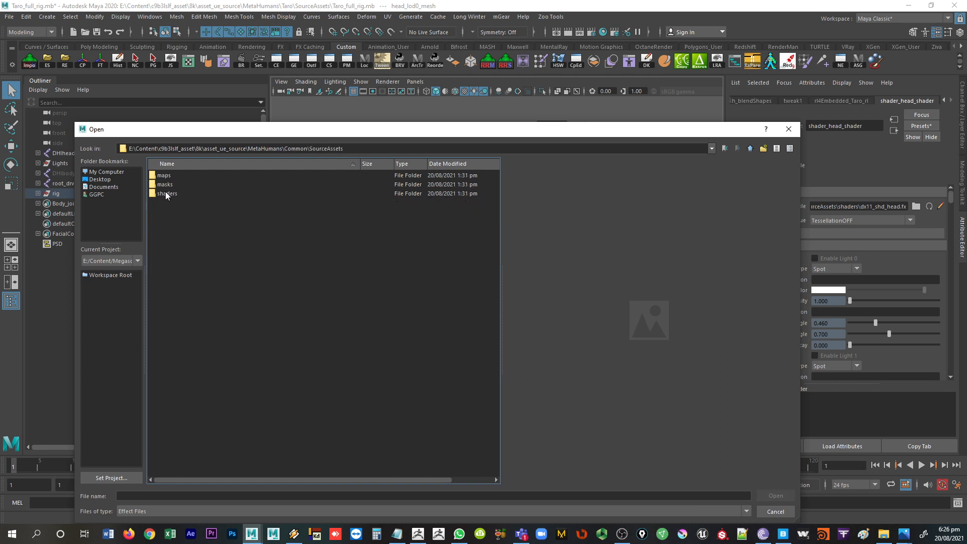
pyautogui.doubleClick(168, 193)
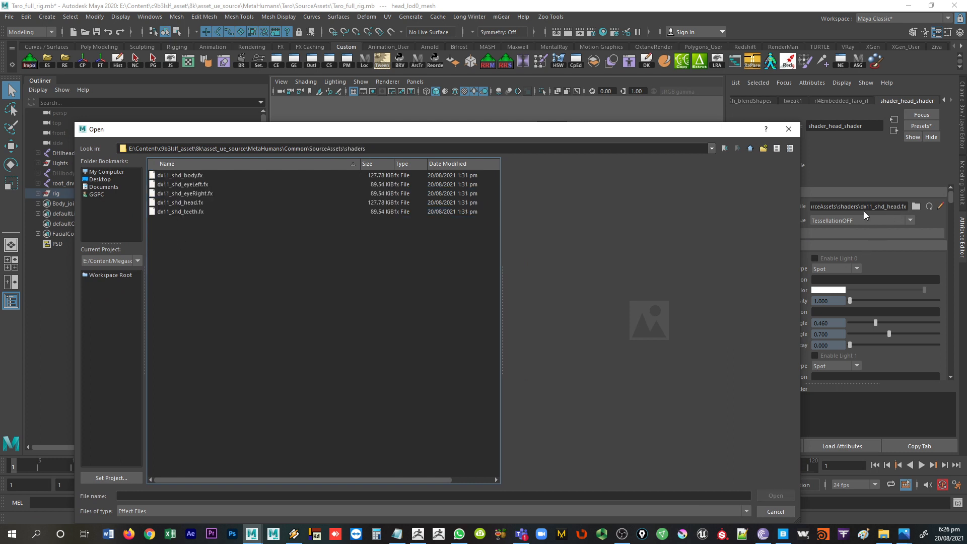
pyautogui.doubleClick(181, 203)
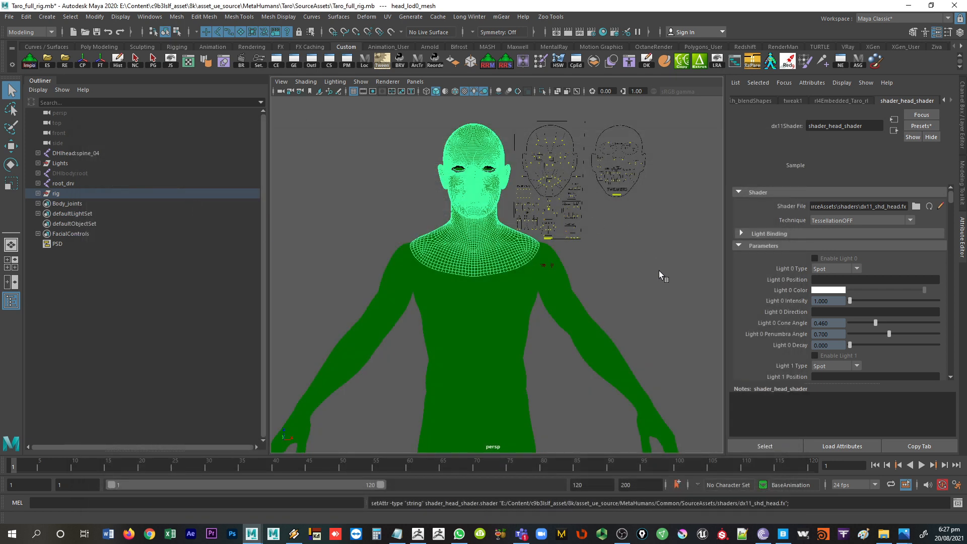
pyautogui.moveTo(616, 274)
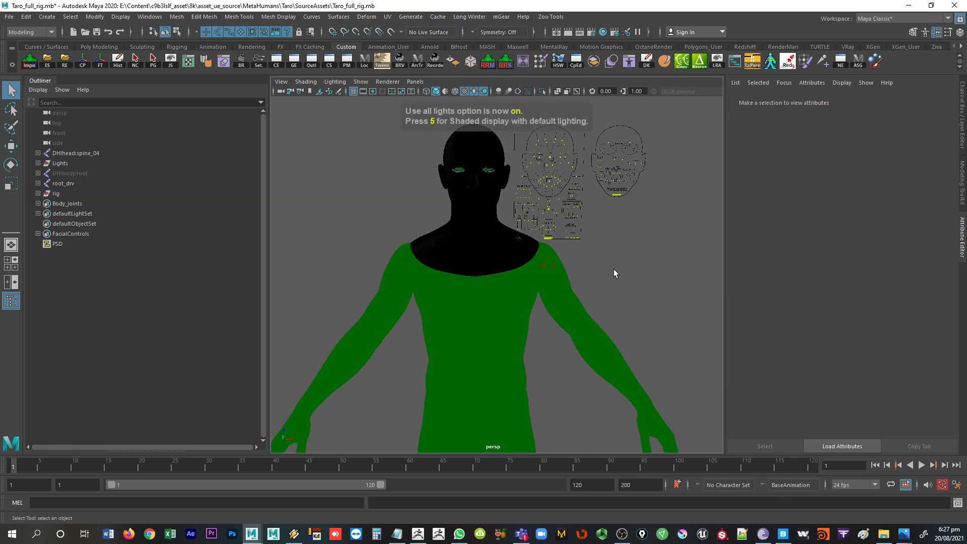
pyautogui.moveTo(460, 213)
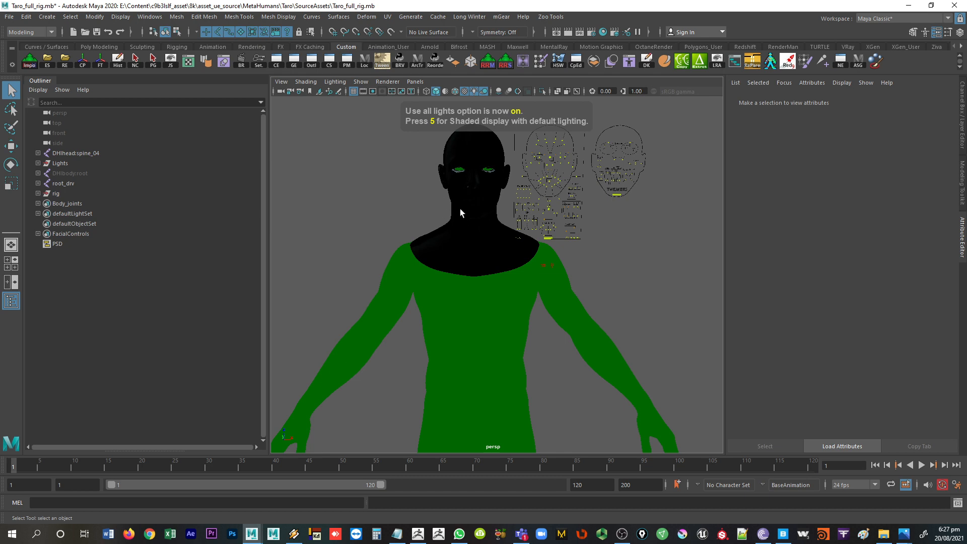
# Switch the viewport to textured display mode.
pyautogui.press('5')
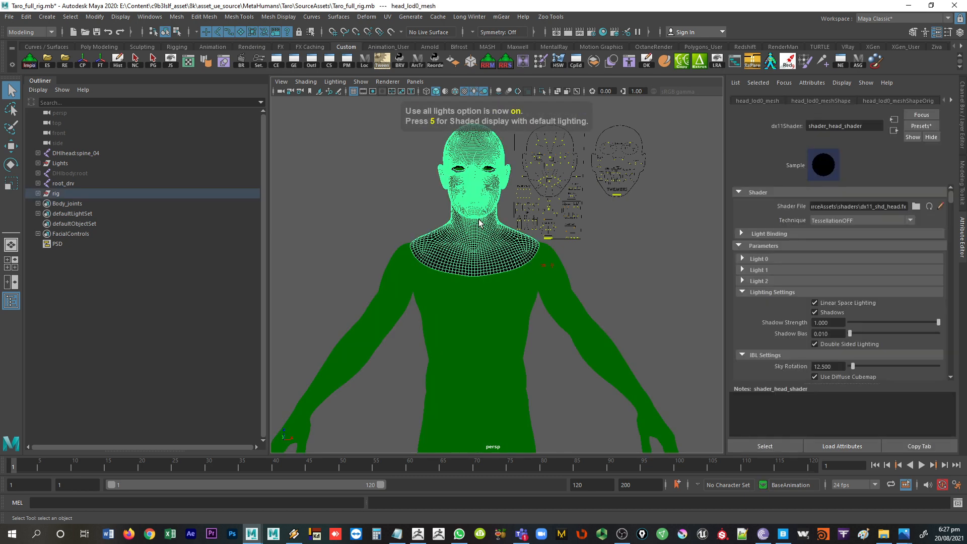
pyautogui.moveTo(566, 283)
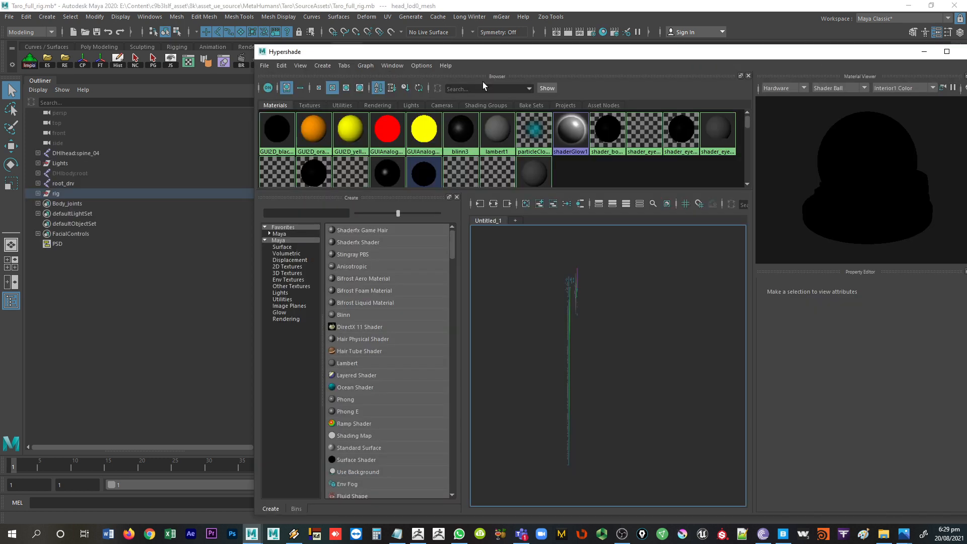
# Inspect the Hypershade texture nodes and select baseMapFile_head_color.
pyautogui.click(310, 105)
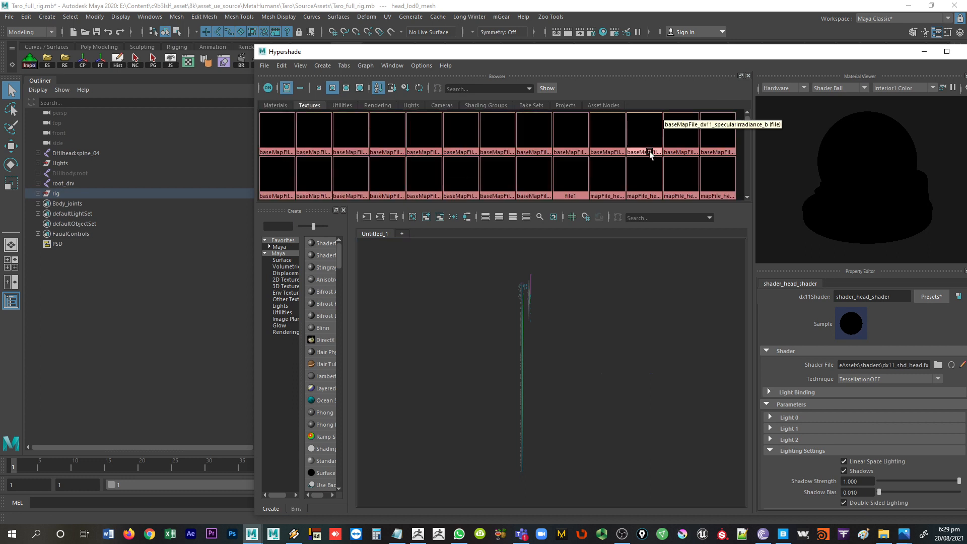
pyautogui.click(276, 133)
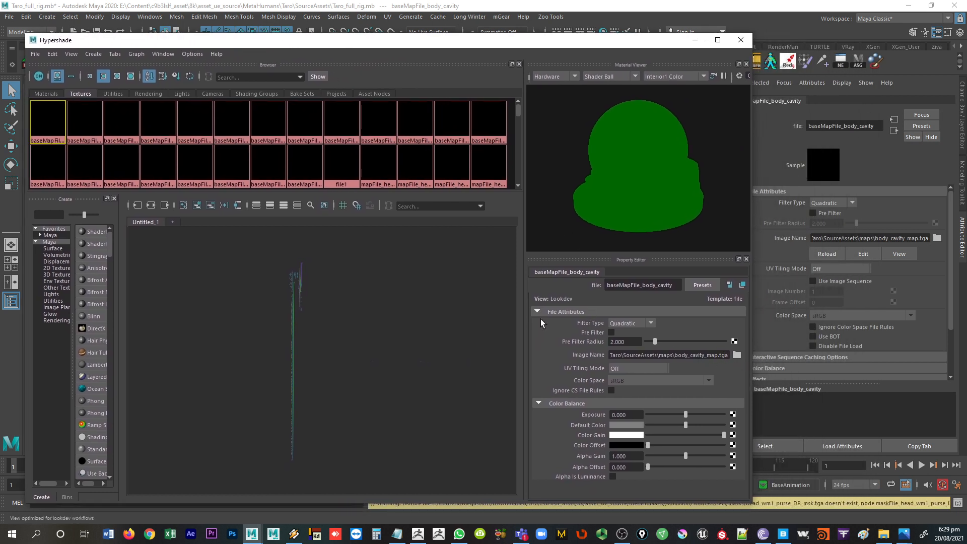
pyautogui.click(85, 122)
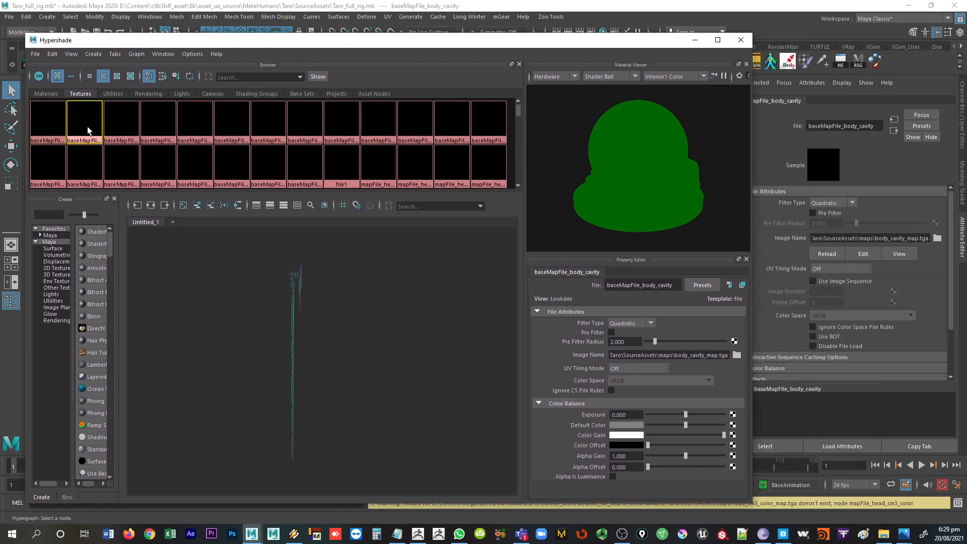
pyautogui.click(120, 121)
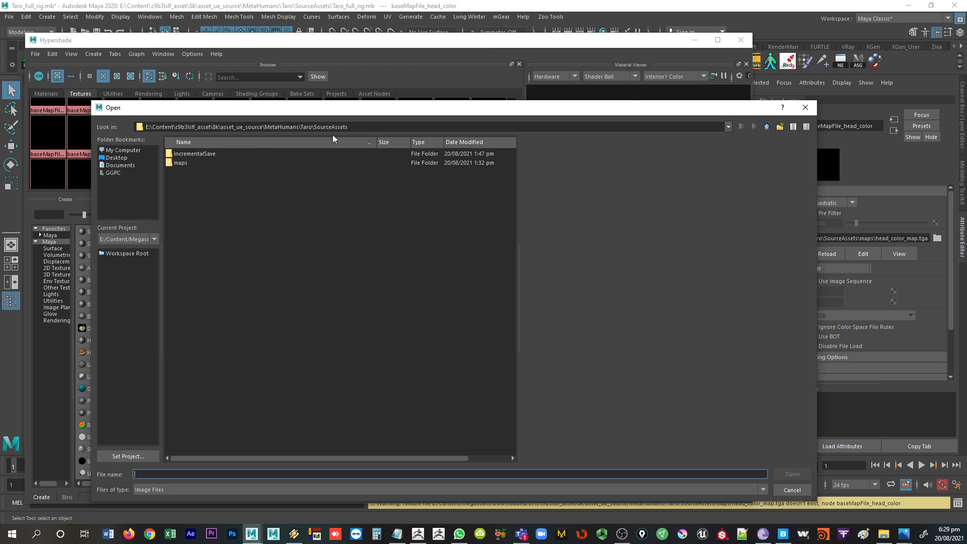
# Load head_color_map.tga from the maps folder as the head colour image.
pyautogui.doubleClick(181, 163)
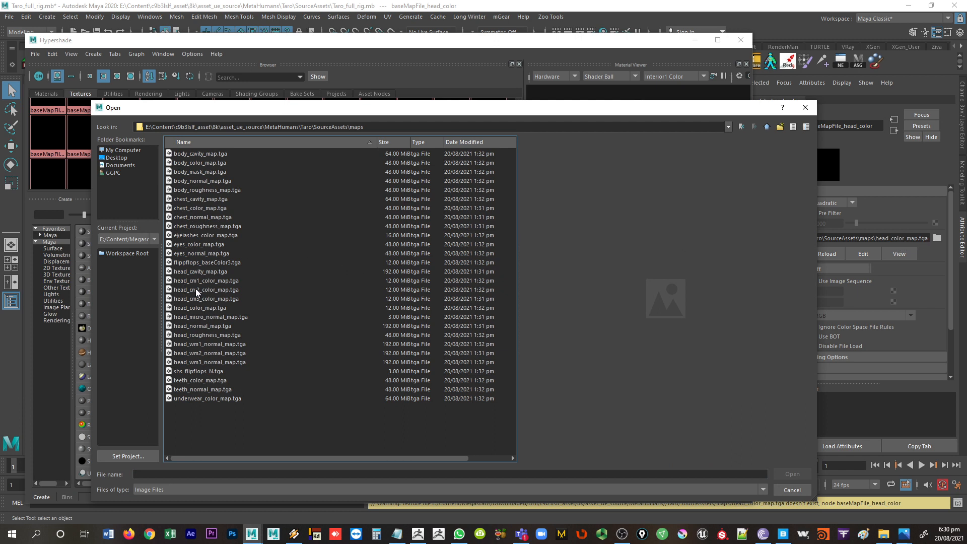
pyautogui.click(200, 308)
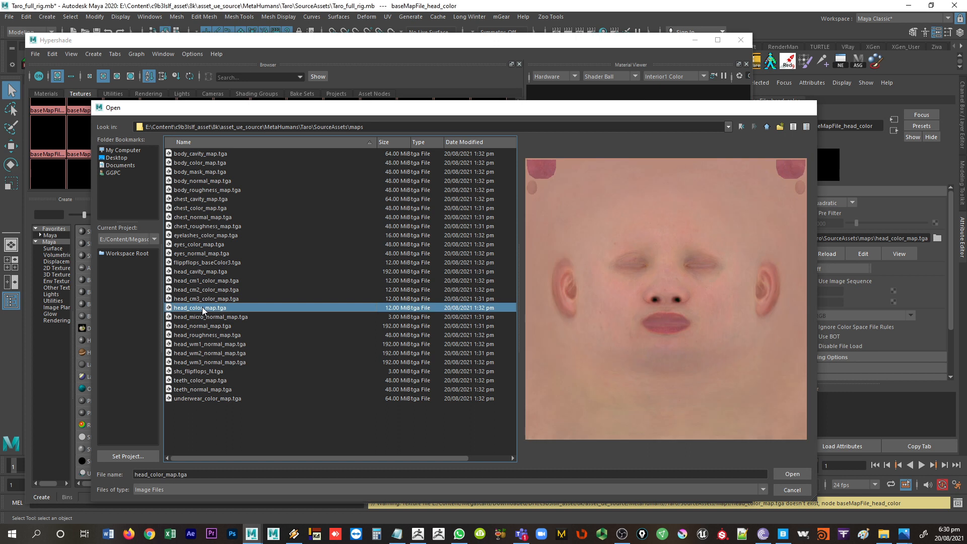
pyautogui.click(792, 474)
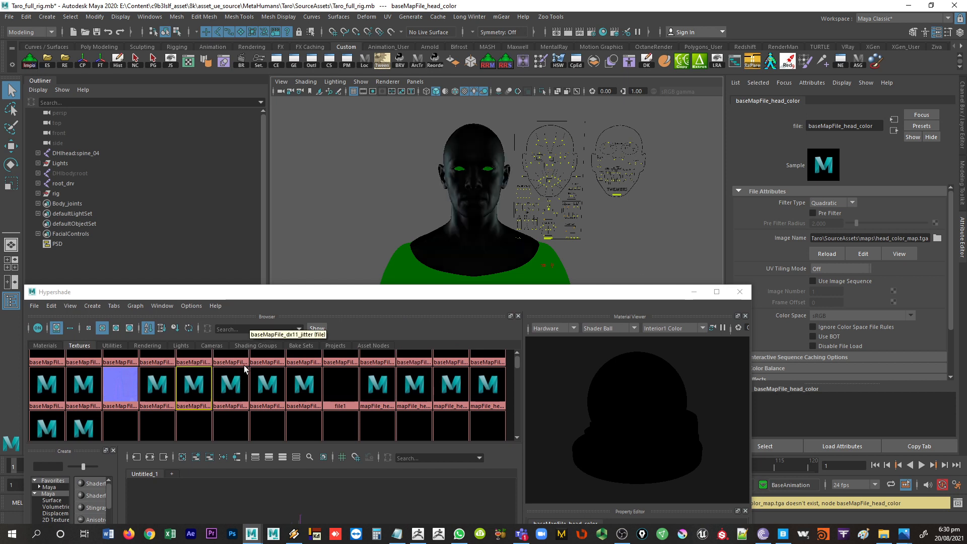
pyautogui.moveTo(480, 217)
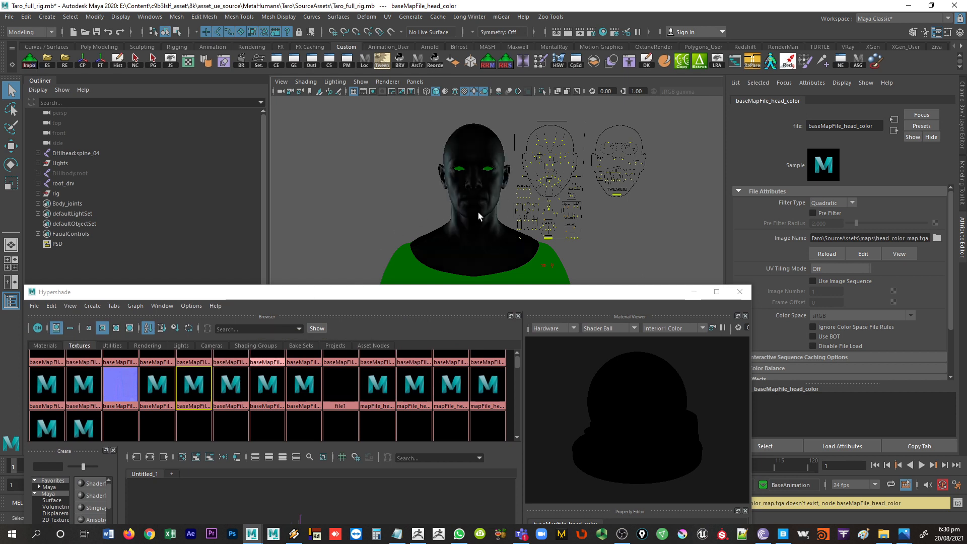
pyautogui.moveTo(457, 198)
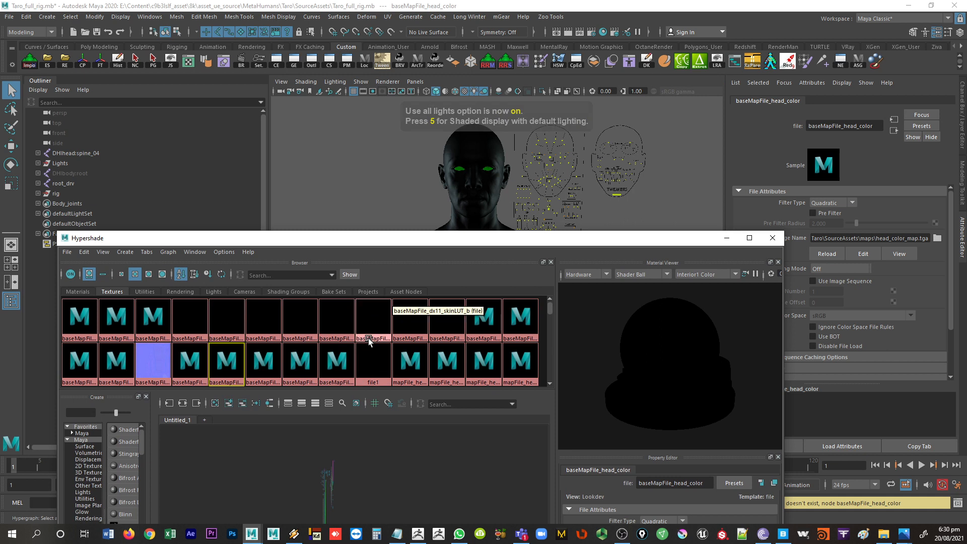
# Select the diffuse irradiance texture node and browse for its replacement image.
pyautogui.click(189, 318)
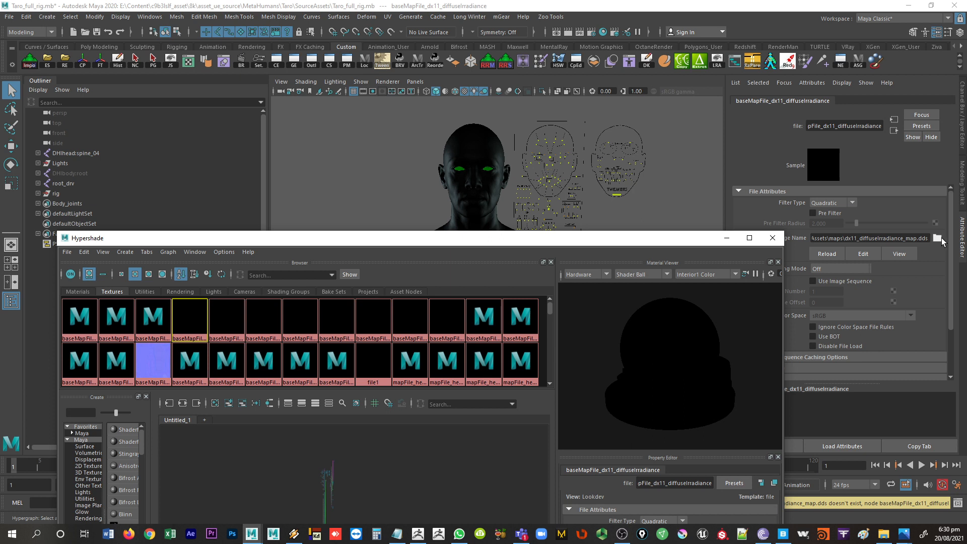
pyautogui.moveTo(943, 243)
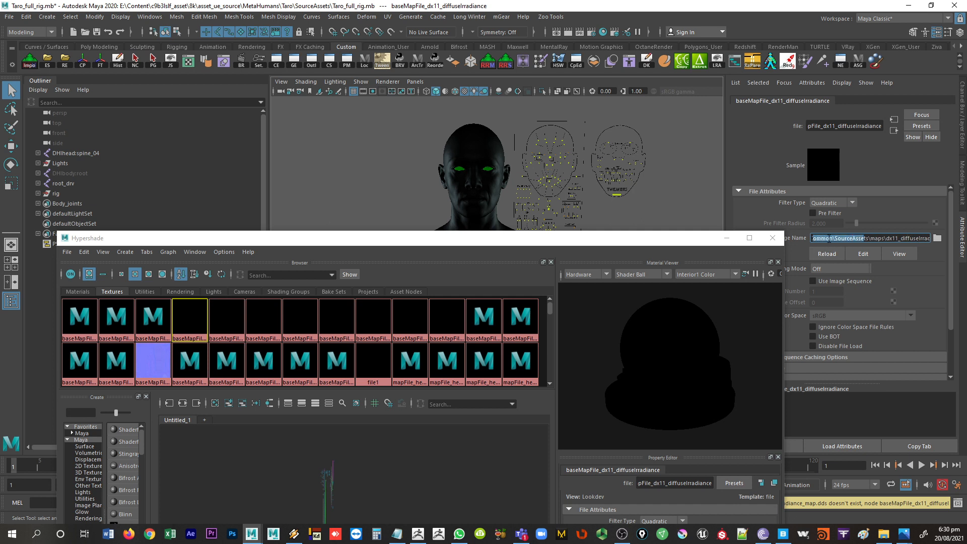
pyautogui.click(870, 239)
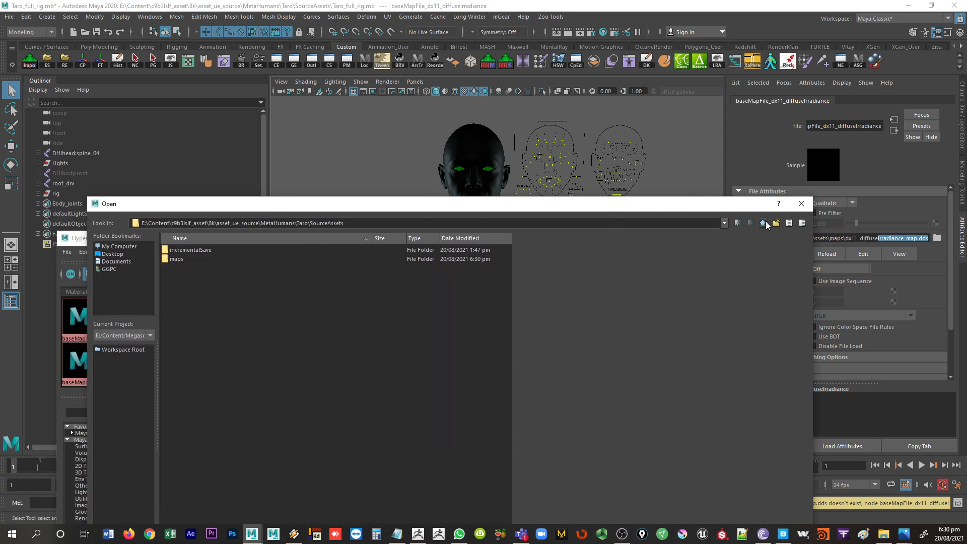
# Navigate up to MetaHumans and into Common > SourceAssets > maps.
pyautogui.click(762, 222)
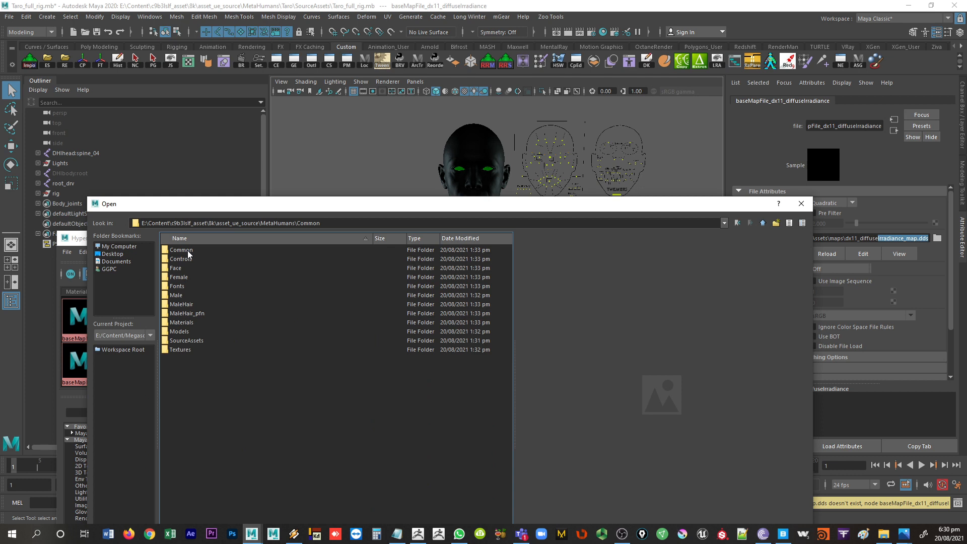
pyautogui.doubleClick(187, 340)
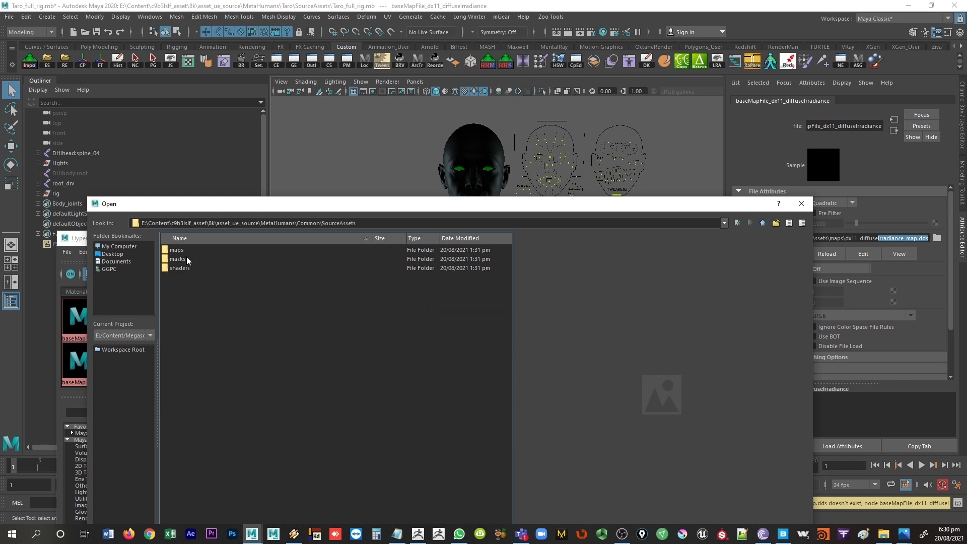
pyautogui.doubleClick(175, 250)
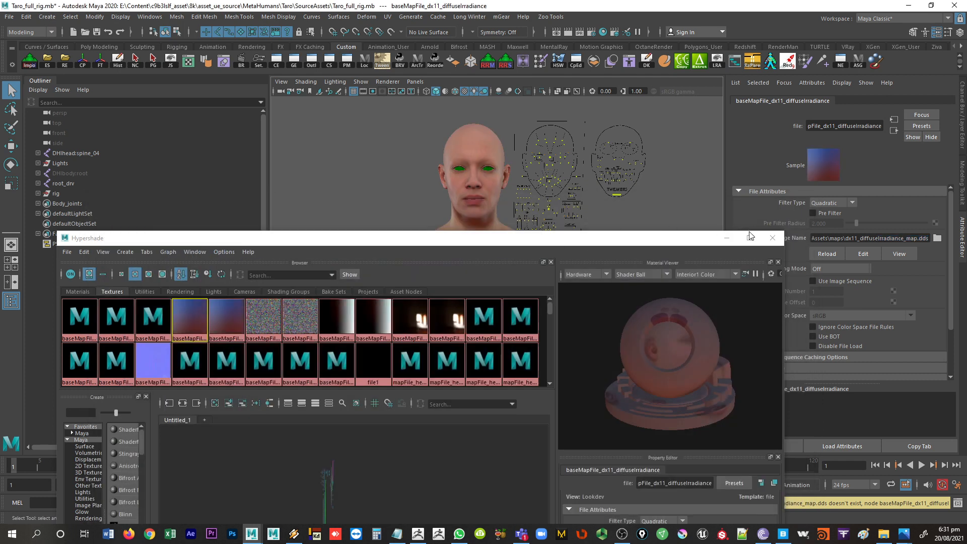
# Close the Hypershade window to reveal the full viewport.
pyautogui.click(772, 237)
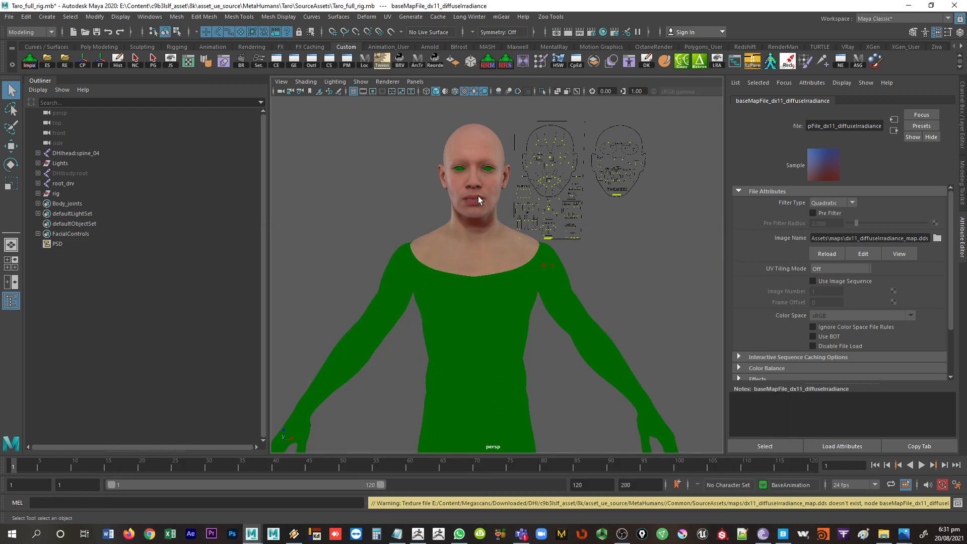
pyautogui.moveTo(492, 346)
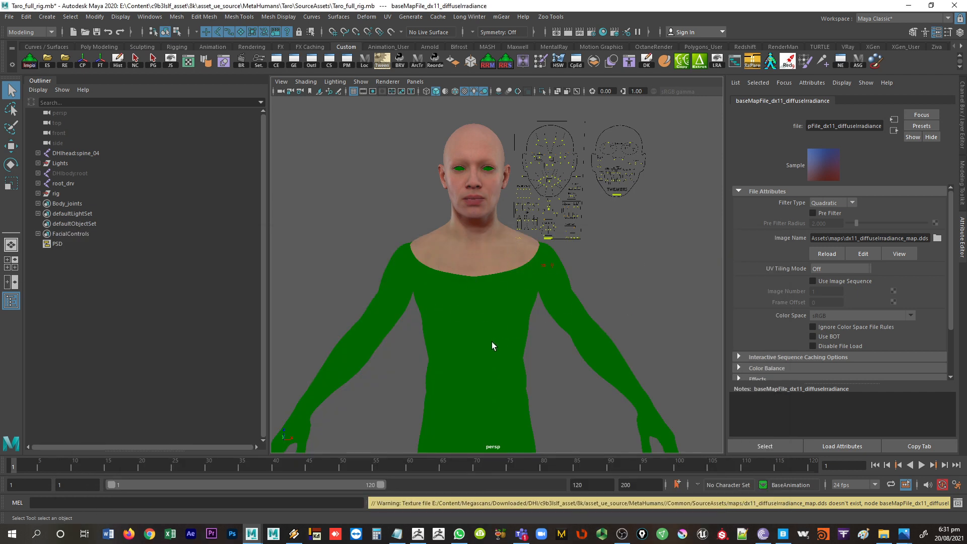
pyautogui.moveTo(295, 404)
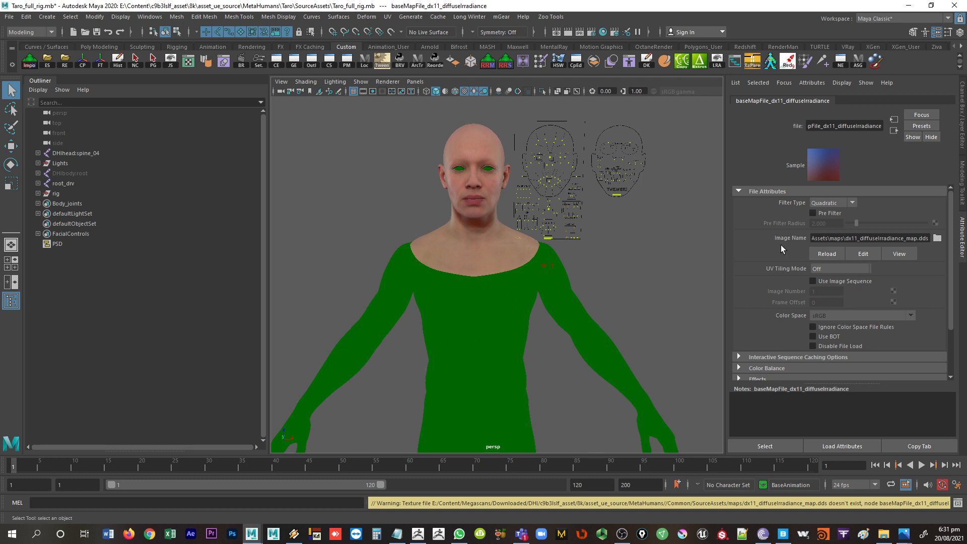
pyautogui.moveTo(648, 275)
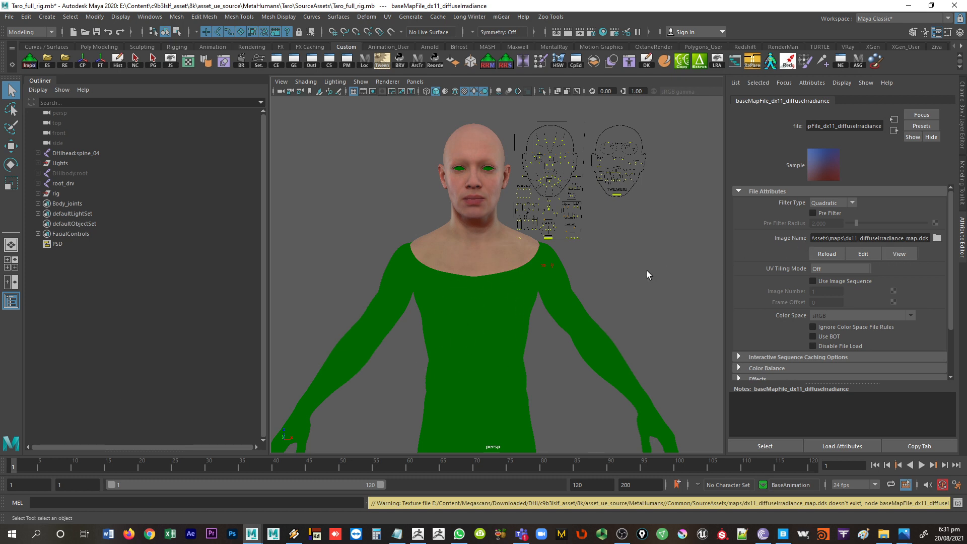
pyautogui.moveTo(642, 269)
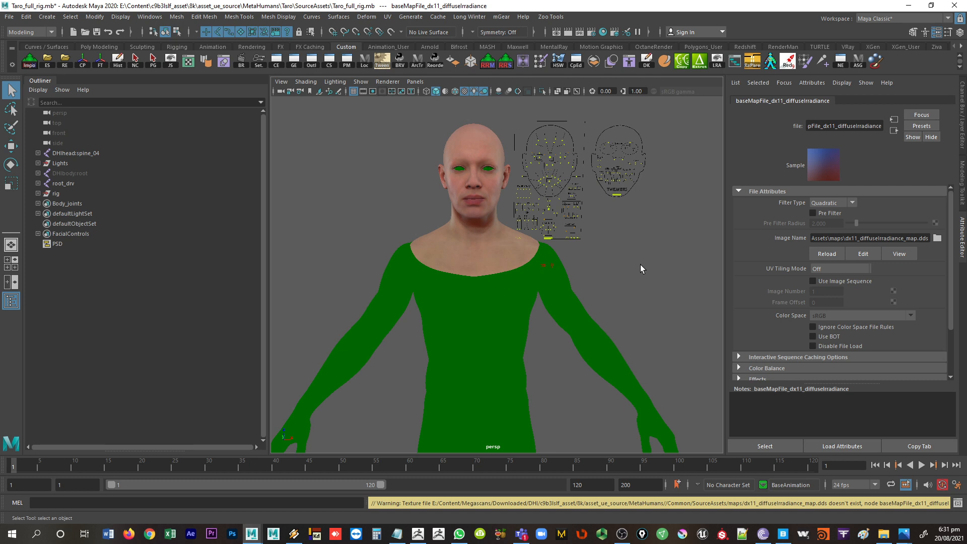